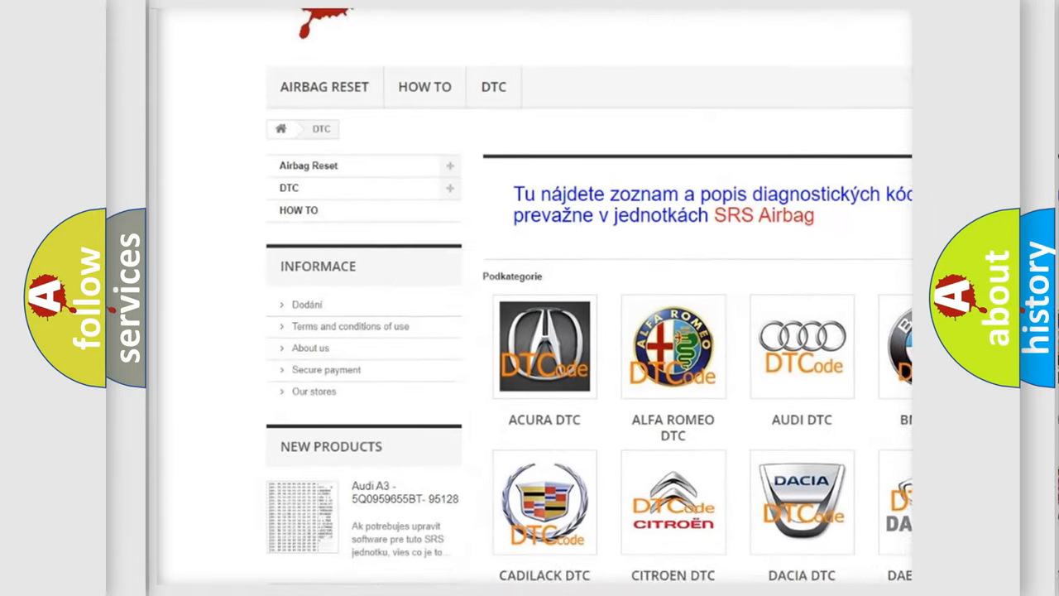
# Scroll the DTC category page down to the manufacturer grid reaching the Chrysler row.
pyautogui.scroll(-3)
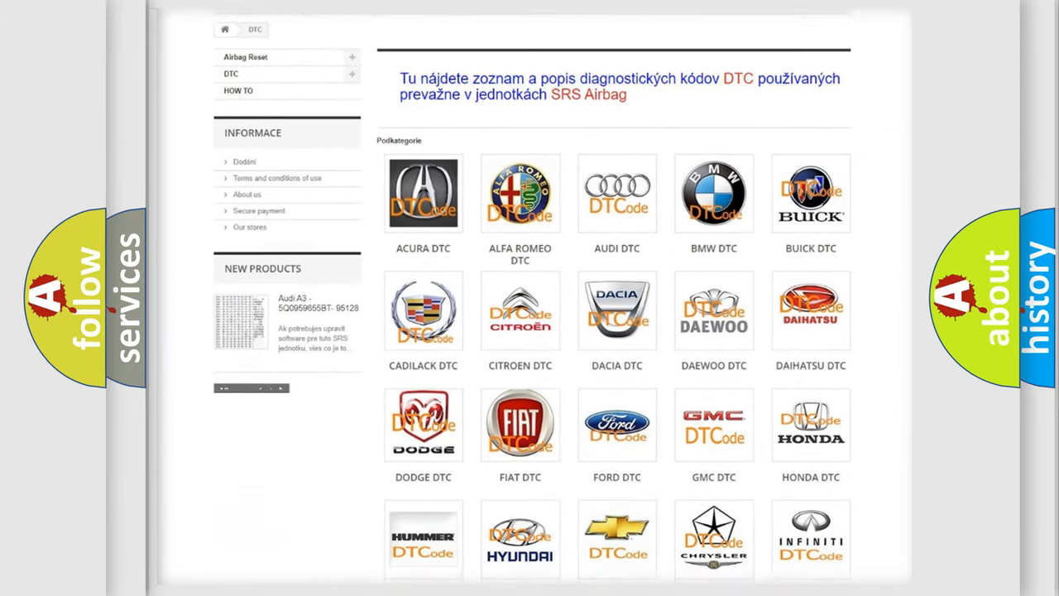
pyautogui.scroll(-3)
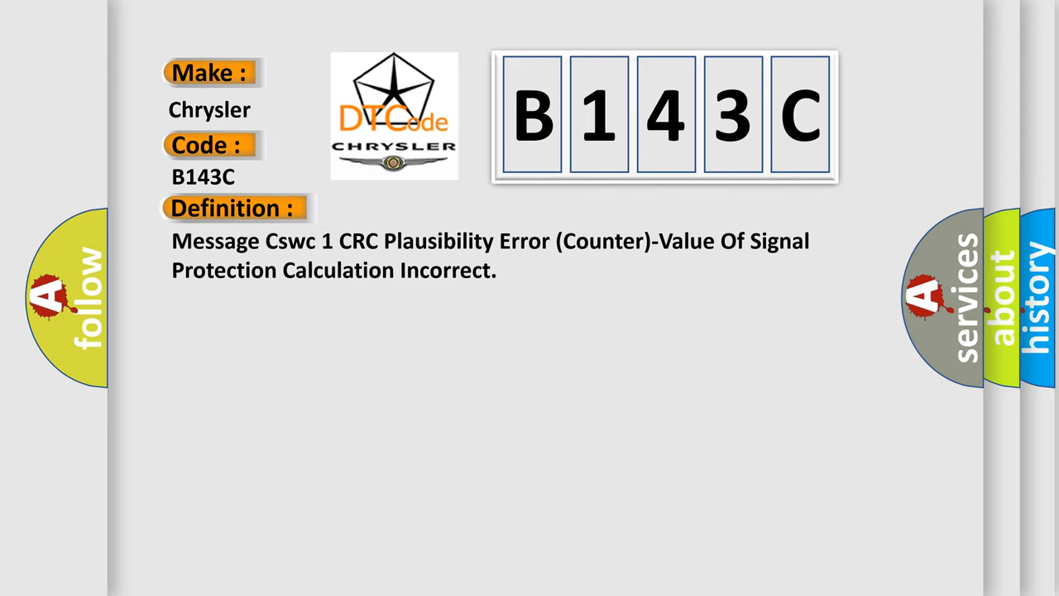
# Advance the slide so the B143C description of the CSWM communication issue replaces the definition.
pyautogui.click(430, 209)
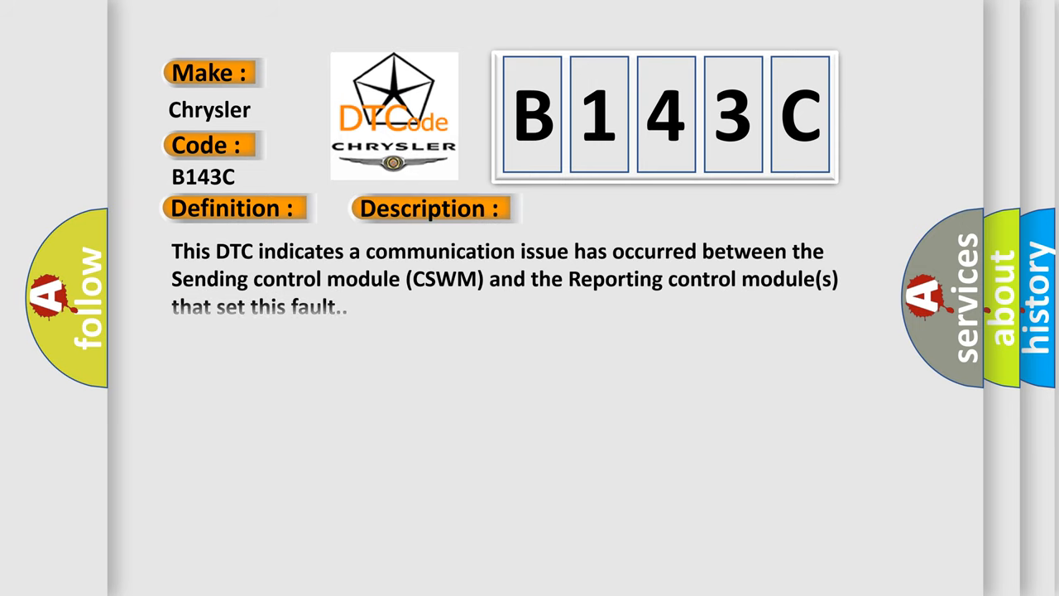